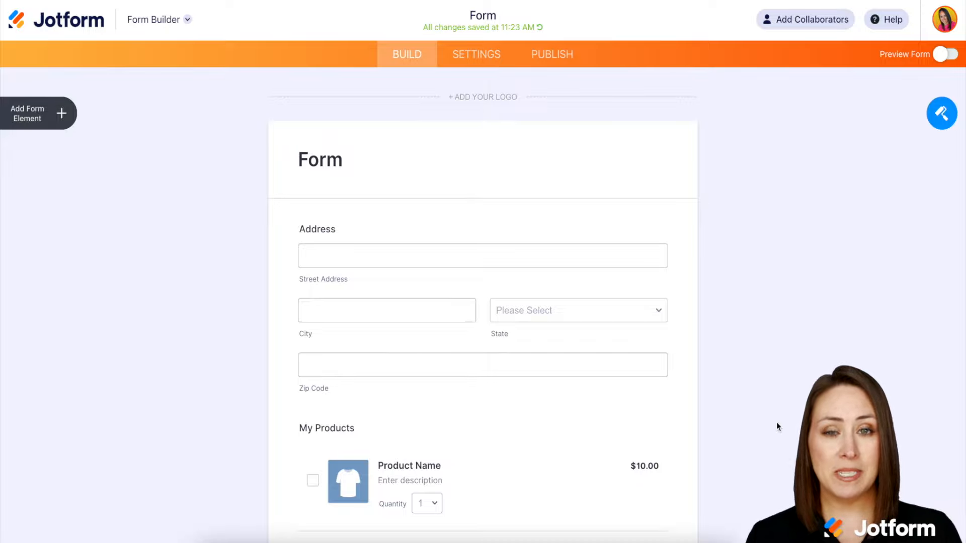
{"action": "mouse_move", "coordinate": [682, 249]}
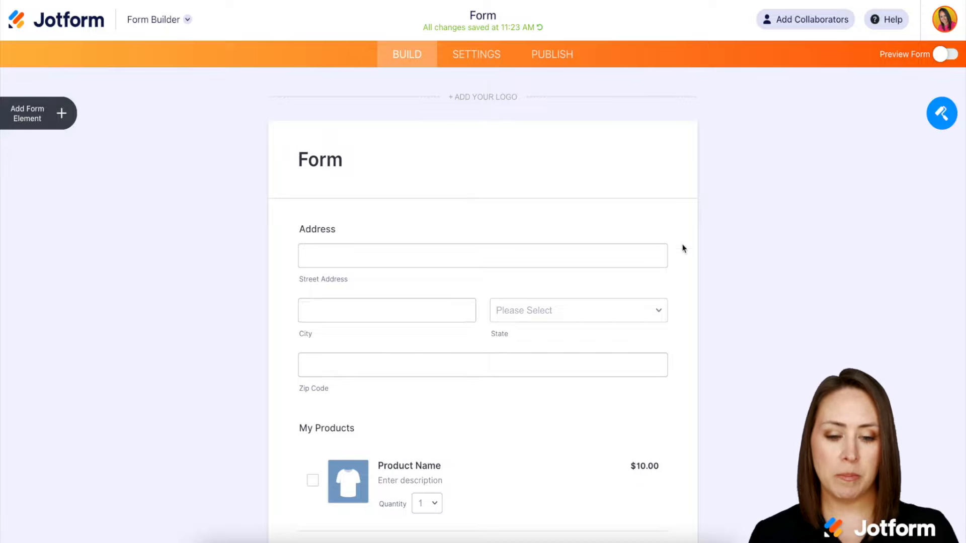
From Publish, reach the Embed options and select the Pop-Up embed code.
{"action": "left_click", "coordinate": [551, 54]}
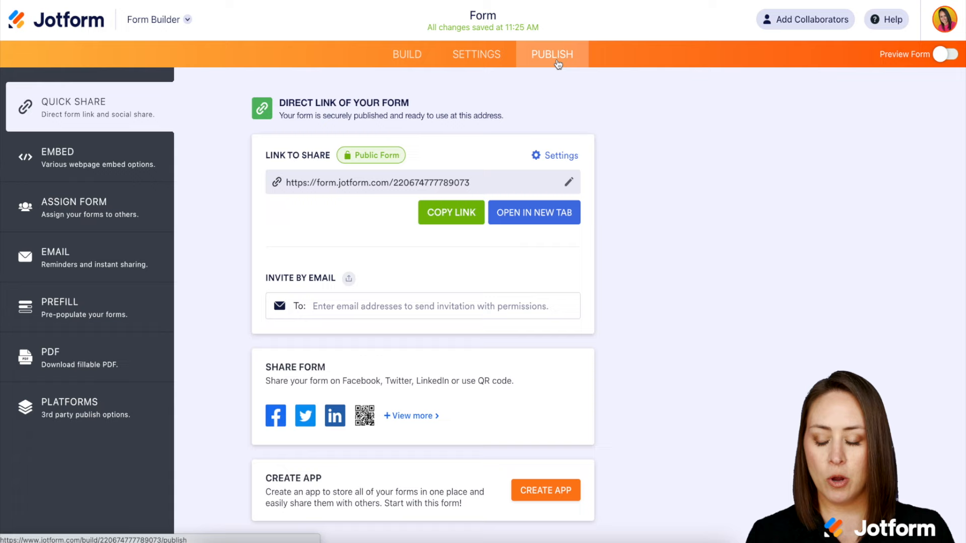
{"action": "mouse_move", "coordinate": [96, 157]}
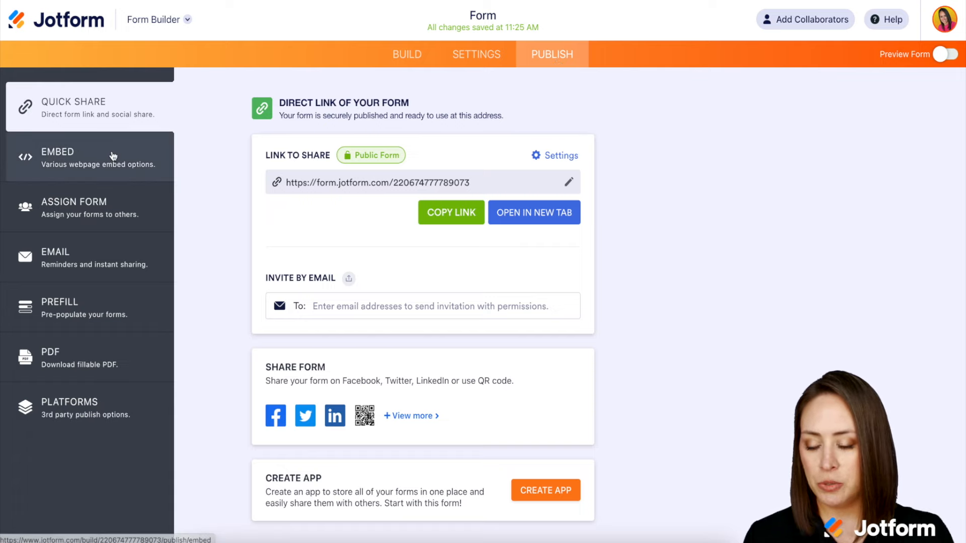
{"action": "left_click", "coordinate": [89, 157]}
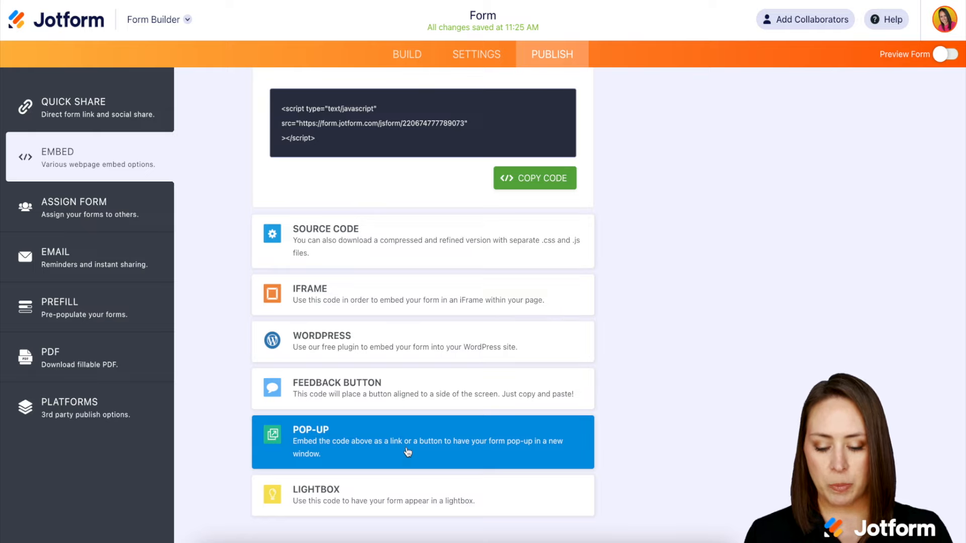
{"action": "left_click", "coordinate": [422, 442]}
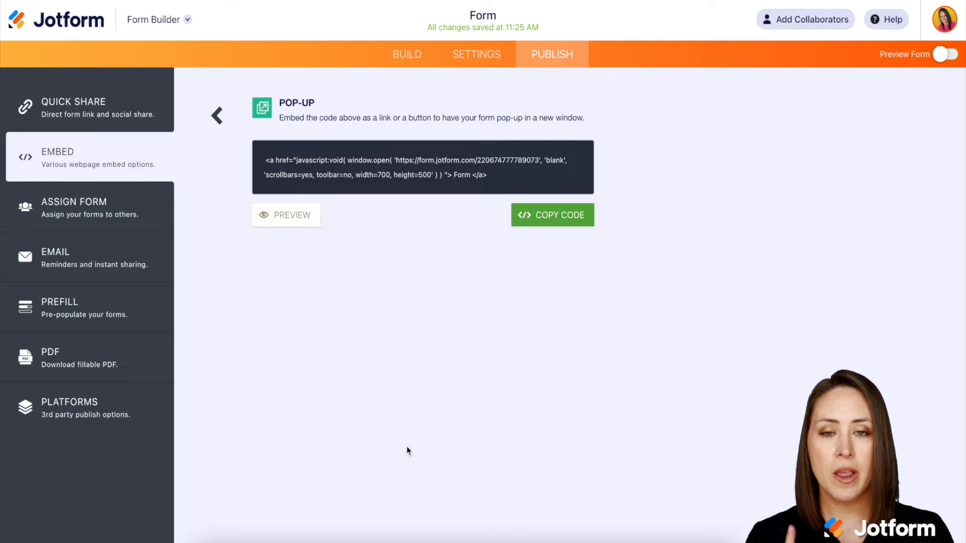
{"action": "mouse_move", "coordinate": [290, 215]}
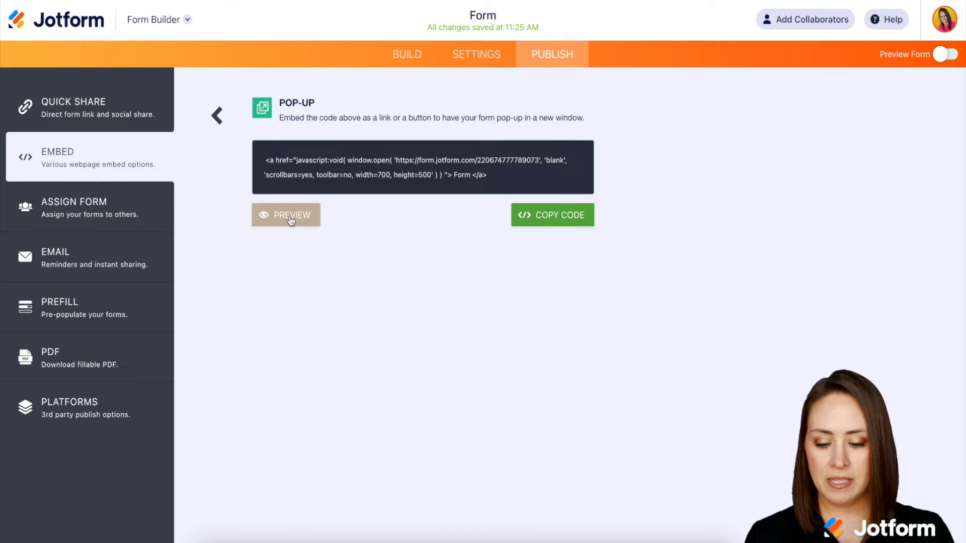
Preview the pop-up link, confirm the form opens, and copy the embed code.
{"action": "left_click", "coordinate": [285, 215]}
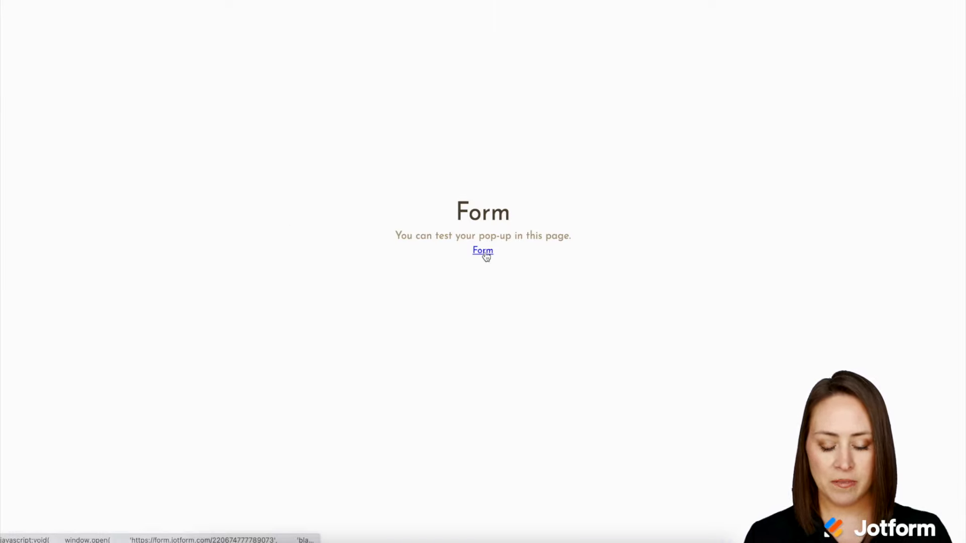
{"action": "left_click", "coordinate": [482, 251]}
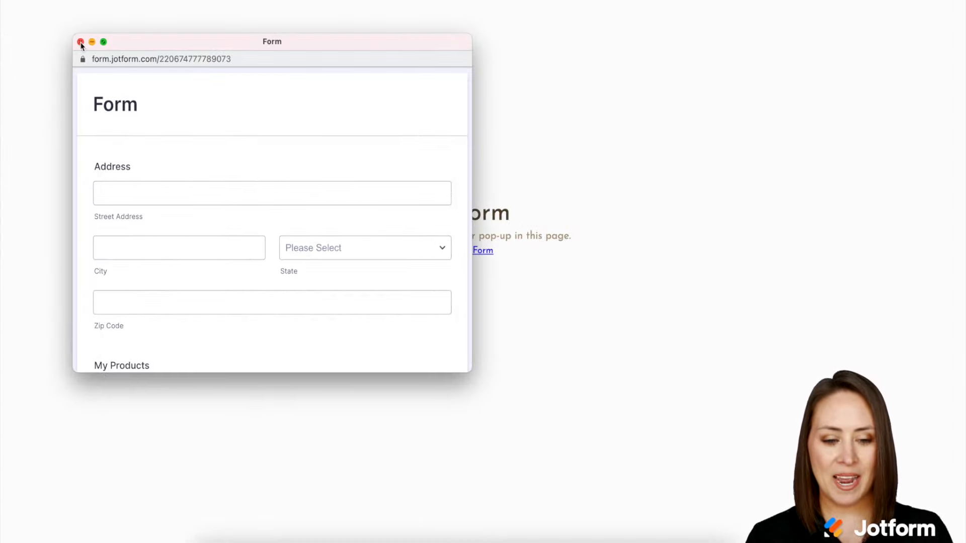
{"action": "left_click", "coordinate": [81, 42]}
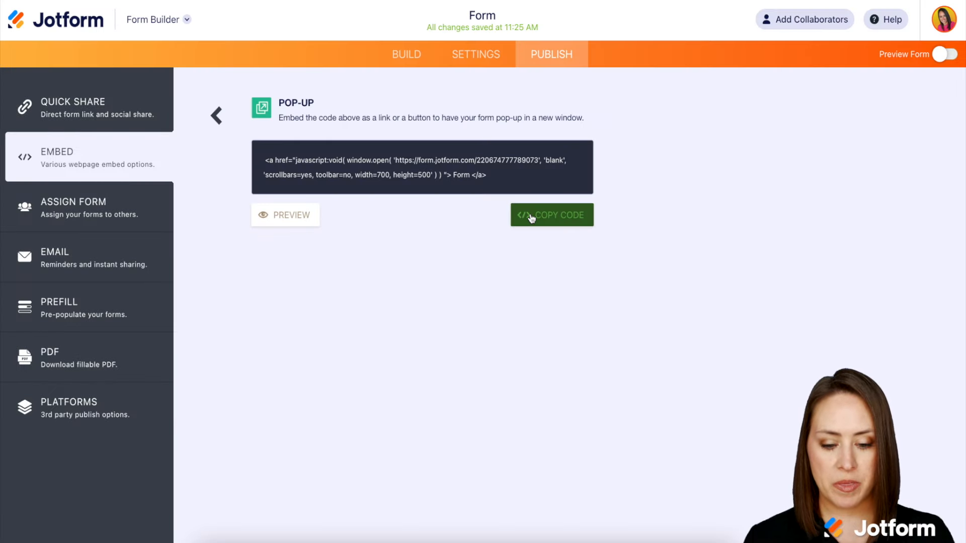
{"action": "left_click", "coordinate": [550, 214]}
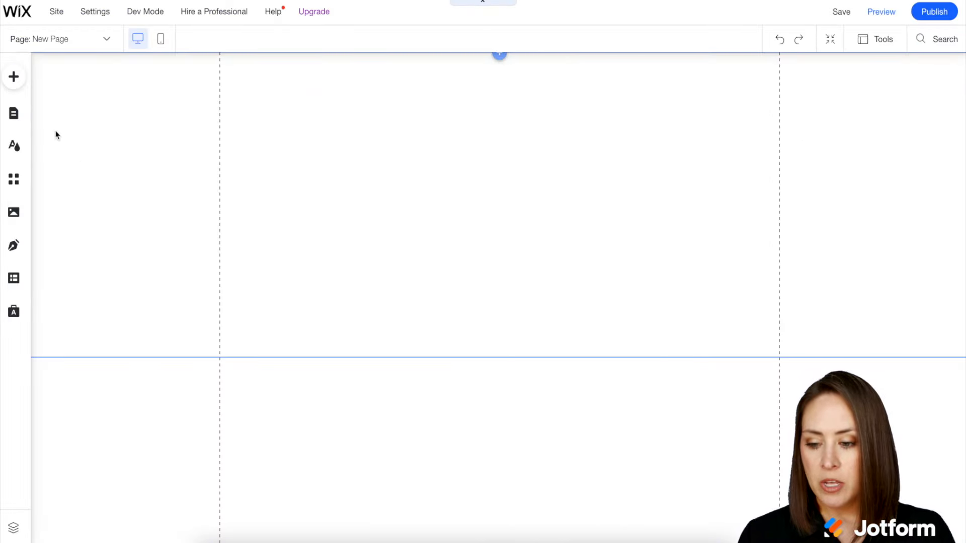
In Wix, add an HTML embed widget to the page.
{"action": "left_click", "coordinate": [13, 76]}
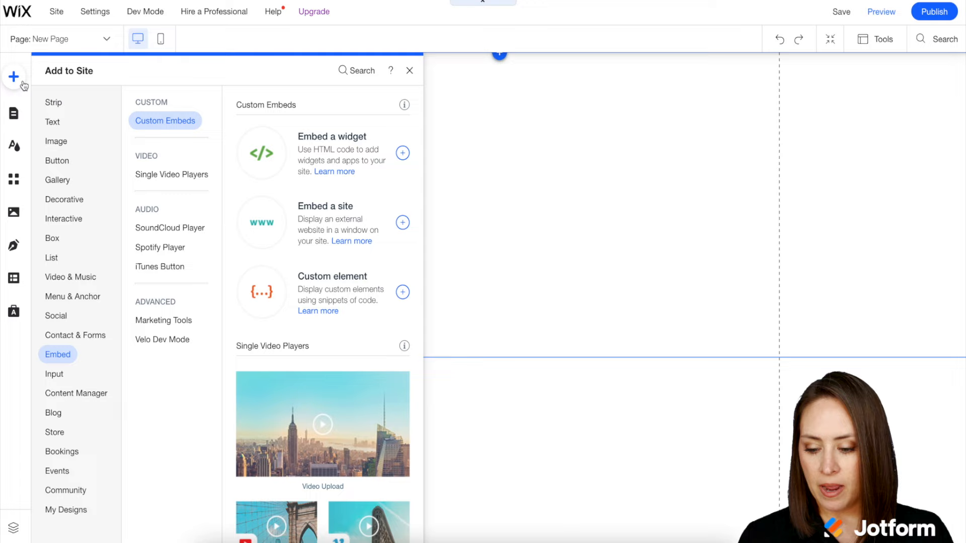
{"action": "mouse_move", "coordinate": [336, 156]}
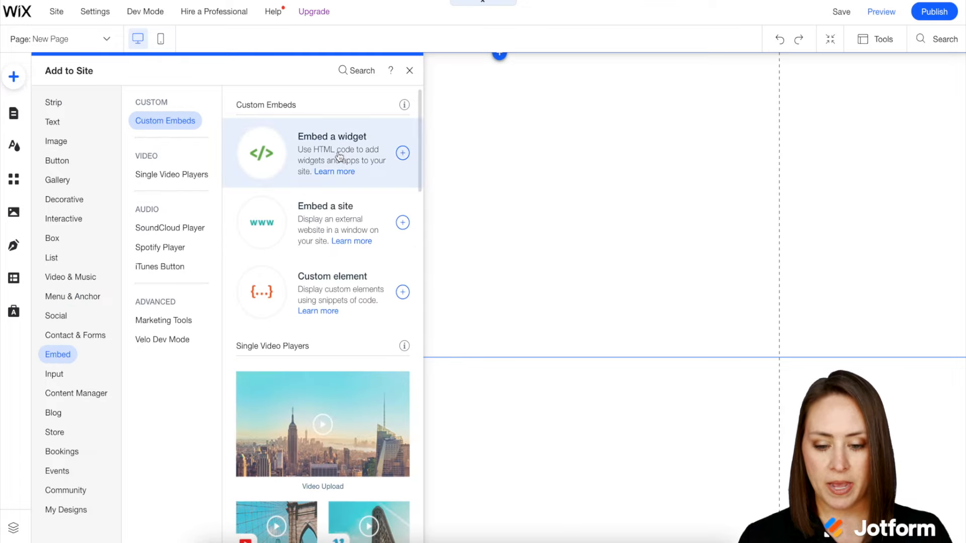
{"action": "left_click", "coordinate": [403, 153]}
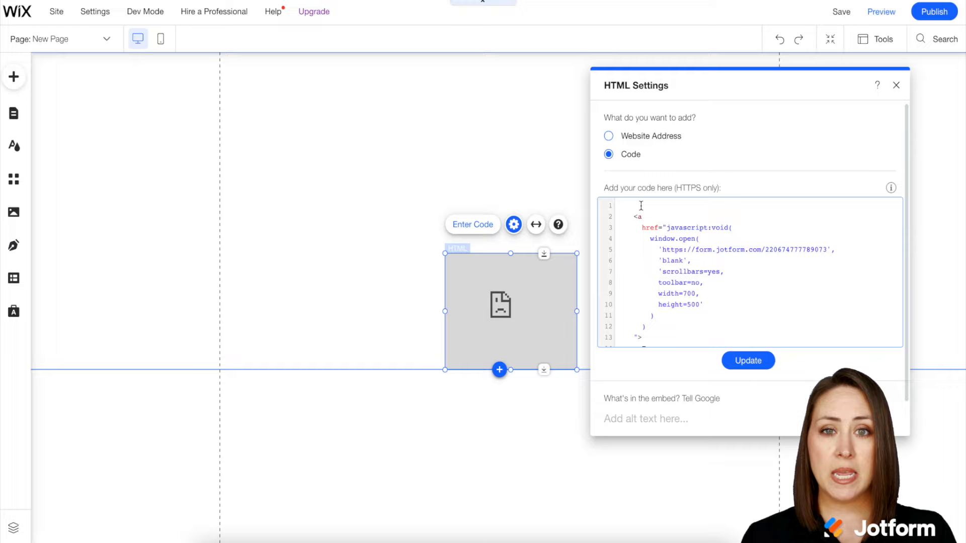
{"action": "mouse_move", "coordinate": [747, 360]}
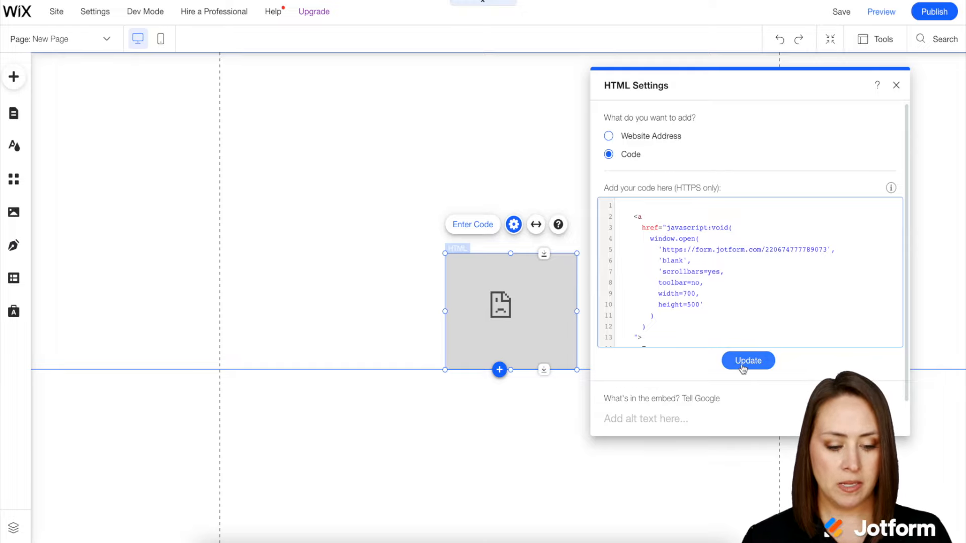
Apply the pasted Jotform code so the widget shows a Form link.
{"action": "left_click", "coordinate": [748, 360]}
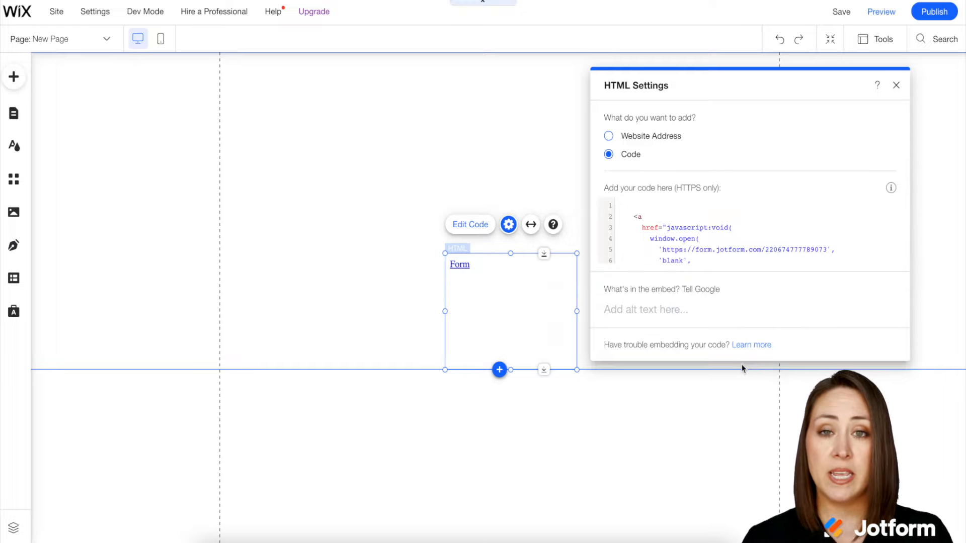
{"action": "mouse_move", "coordinate": [744, 359]}
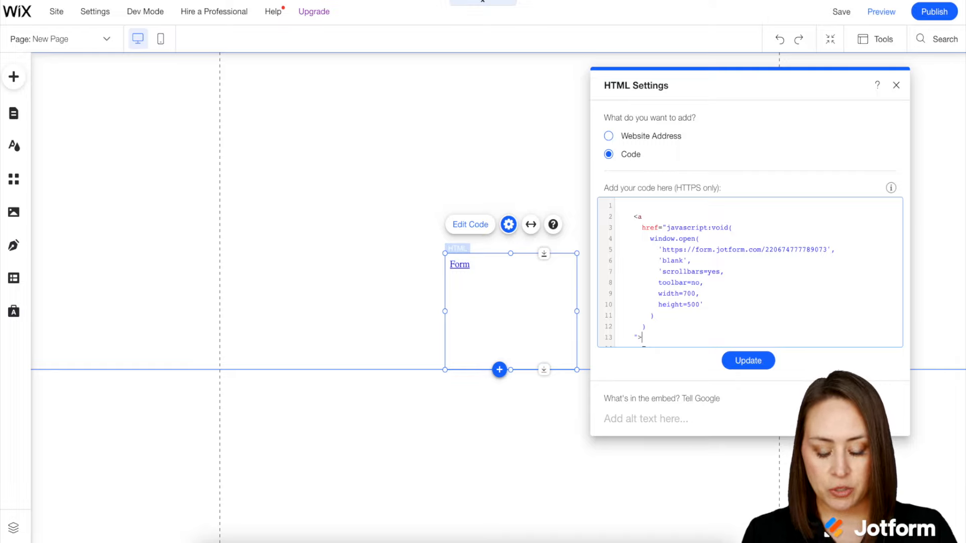
Edit the code so the link text reads 'Test Form' instead of 'Form'.
{"action": "left_click", "coordinate": [748, 361]}
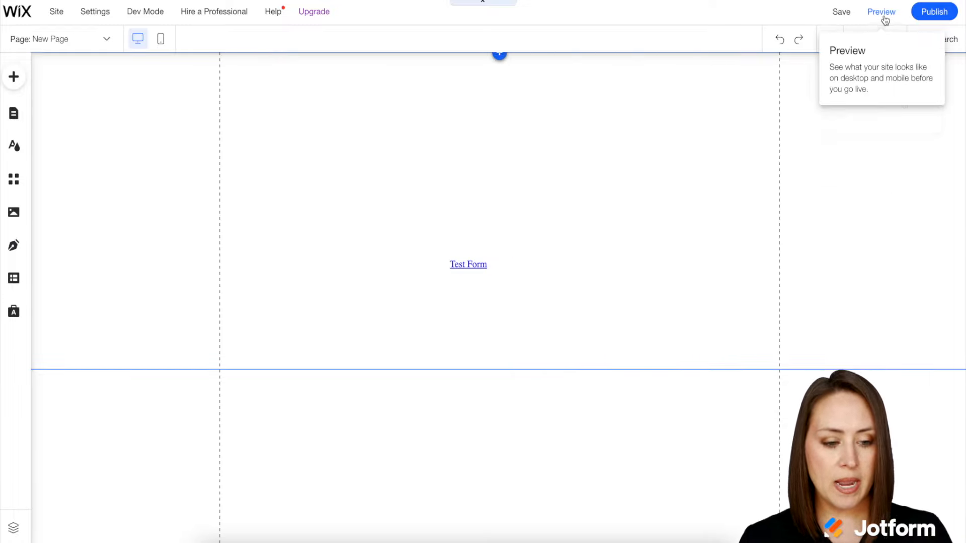
Preview the Wix page and launch the form from the Test Form link.
{"action": "left_click", "coordinate": [880, 11]}
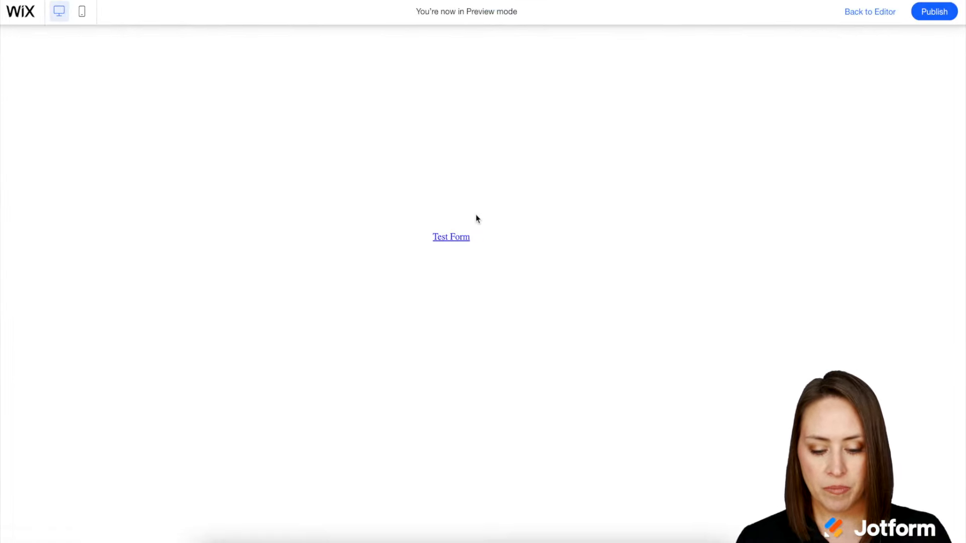
{"action": "left_click", "coordinate": [450, 236]}
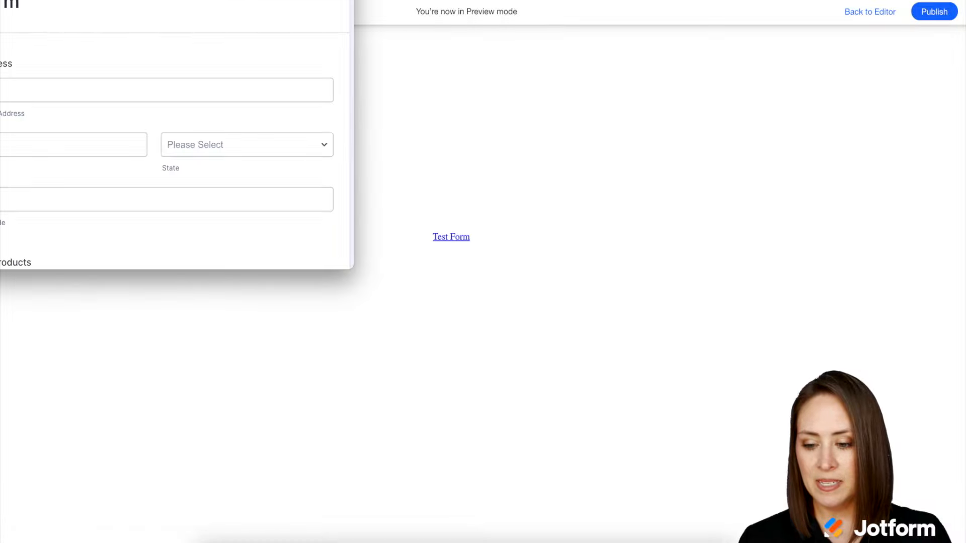